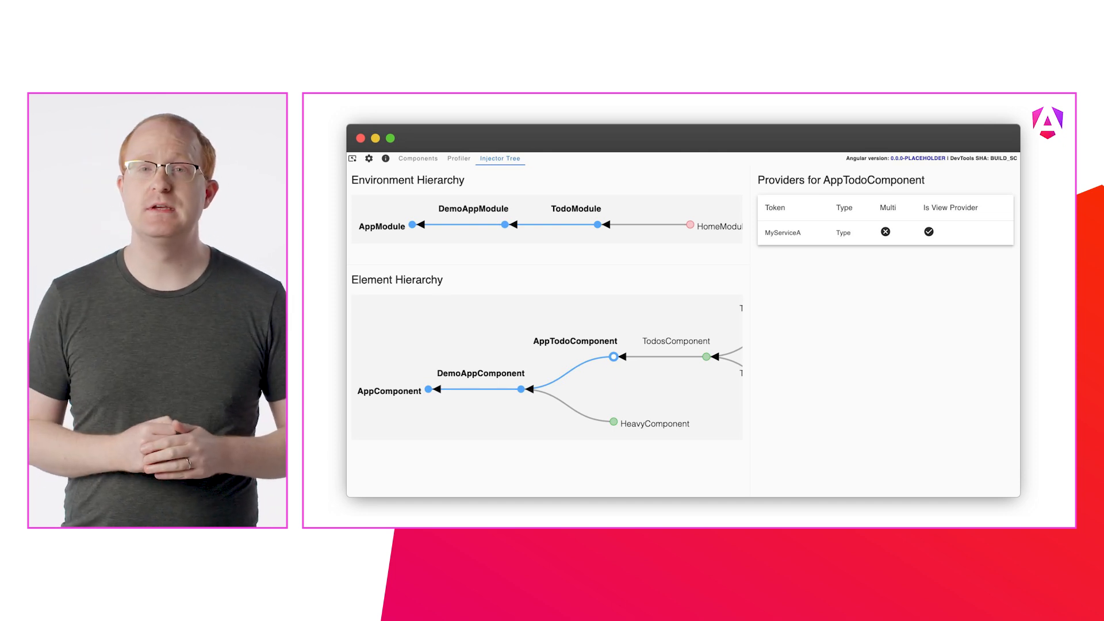
# Show app.component.html contrasting disabled="true" binding with the bare disabled attribute.
pyautogui.click(598, 224)
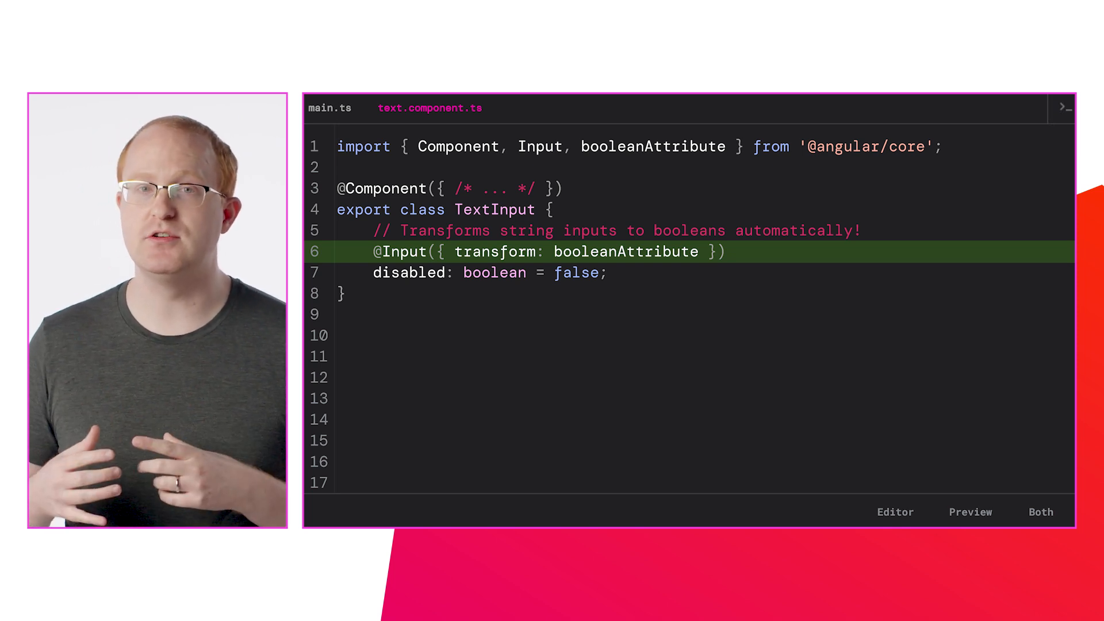
pyautogui.click(431, 108)
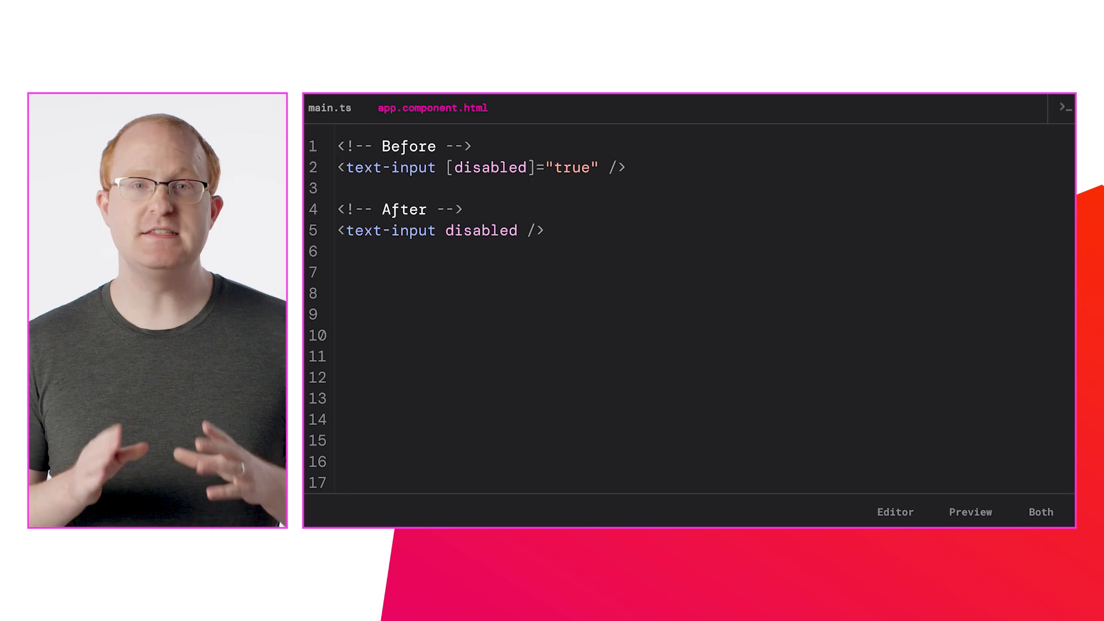